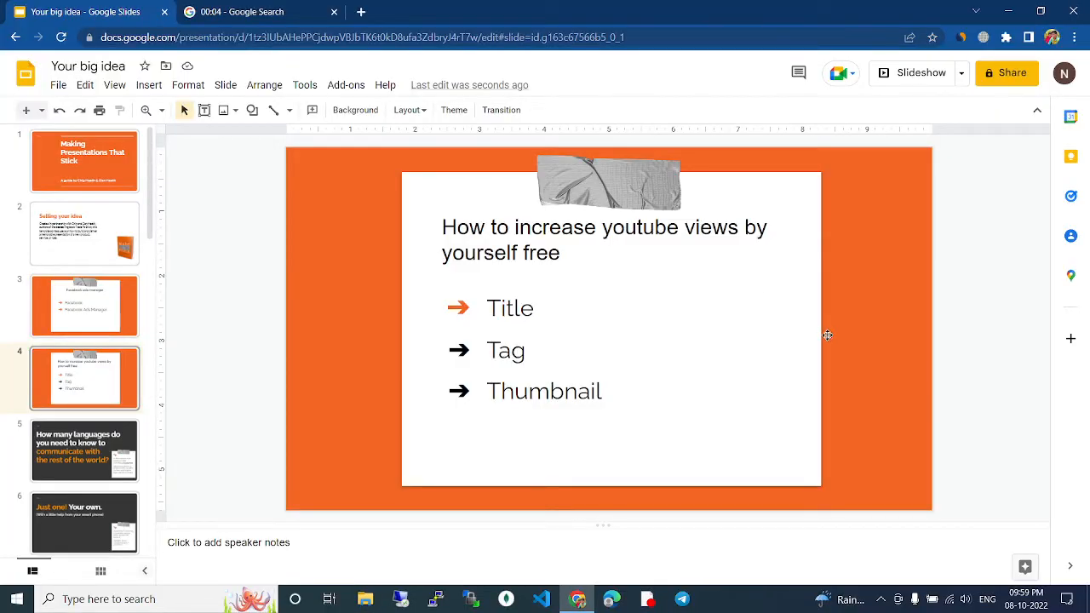
mouse_move(872, 344)
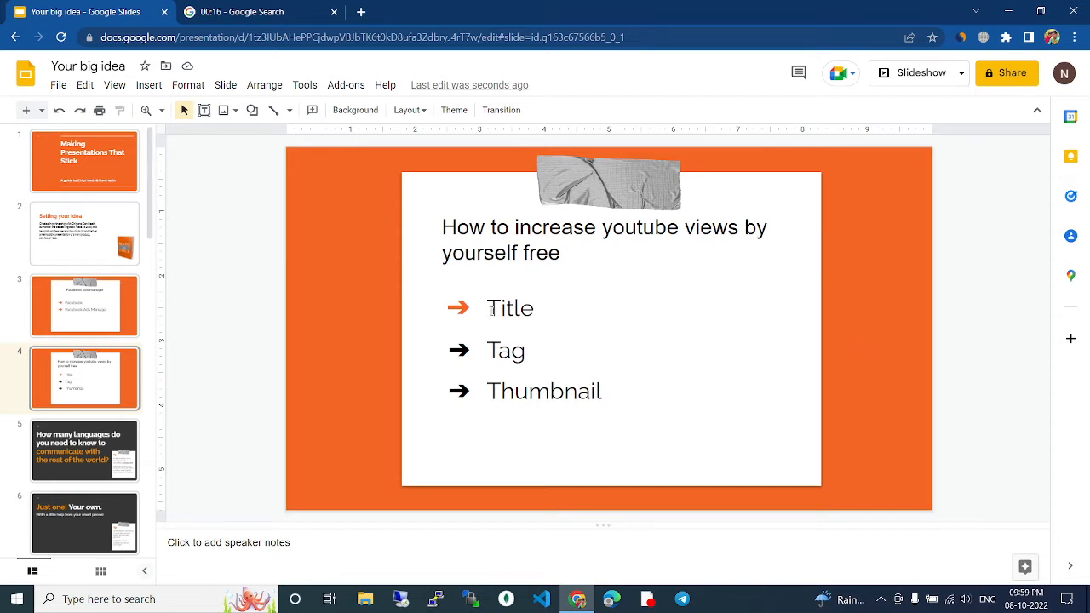
- Select the word 'Title' in the first bullet for emphasis
double_click(509, 307)
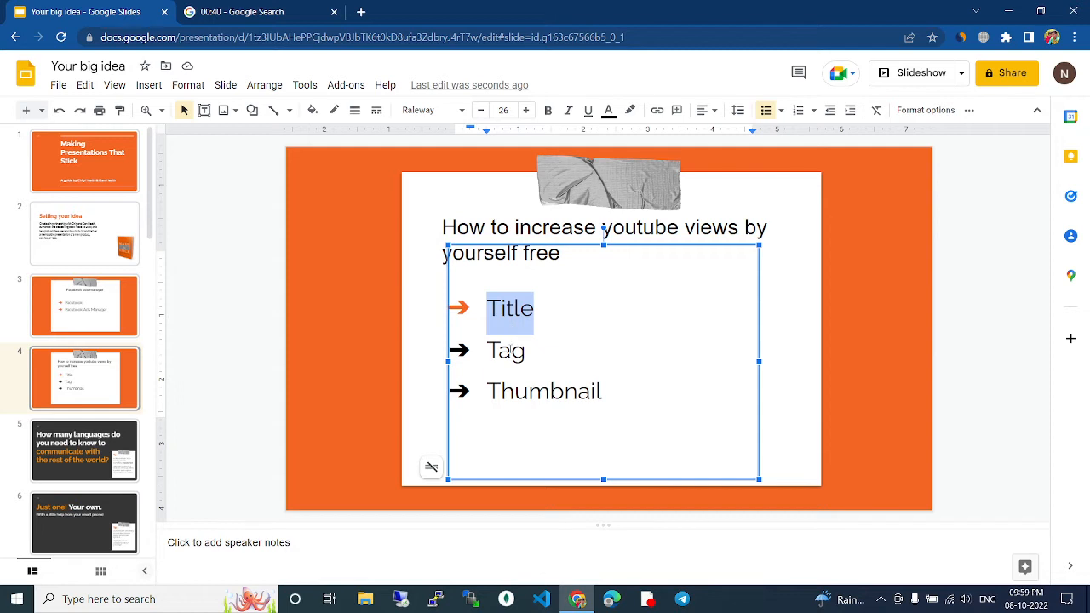
- Select all three bullets — Title, Tag and Thumbnail — together
double_click(506, 351)
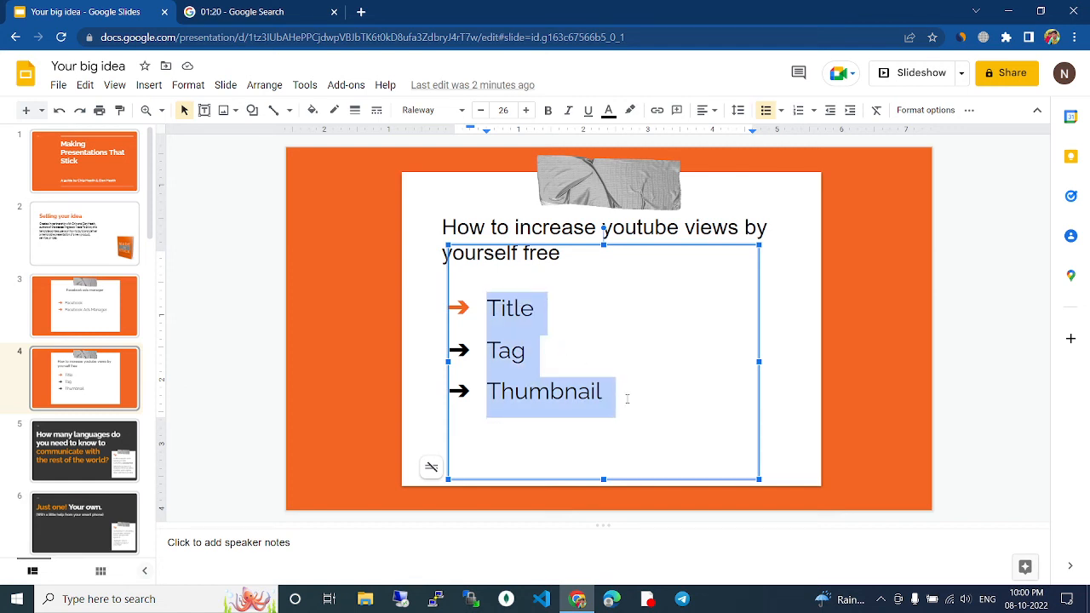
click(630, 399)
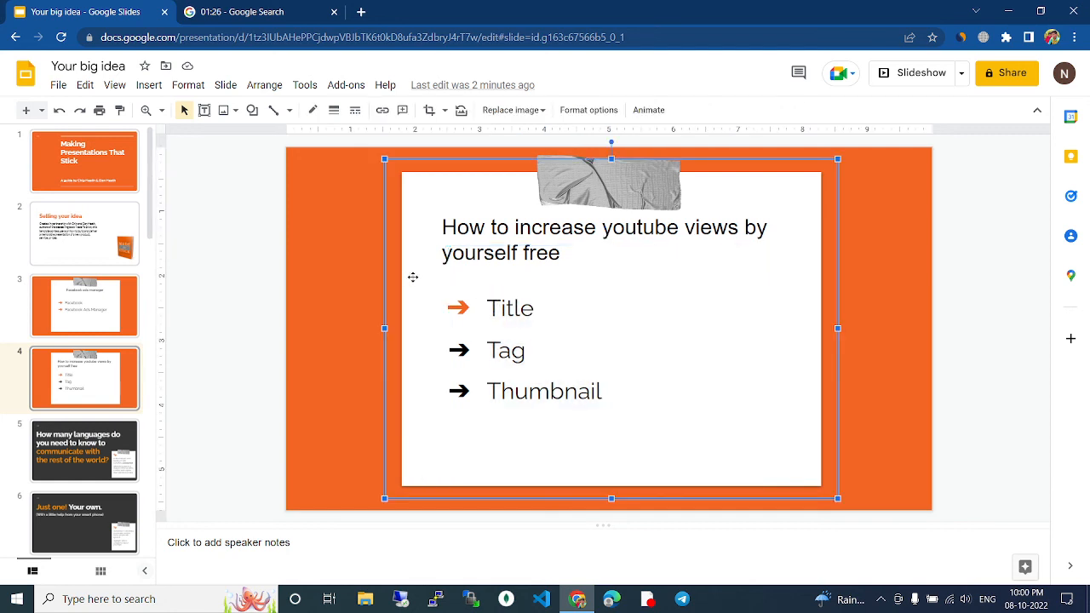
click(886, 247)
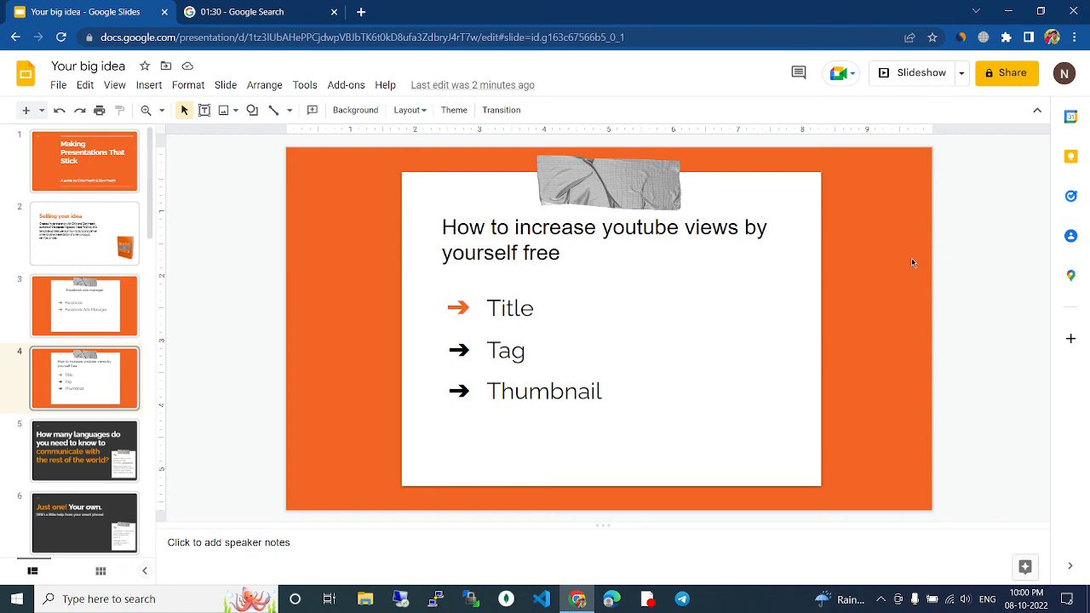
mouse_move(950, 286)
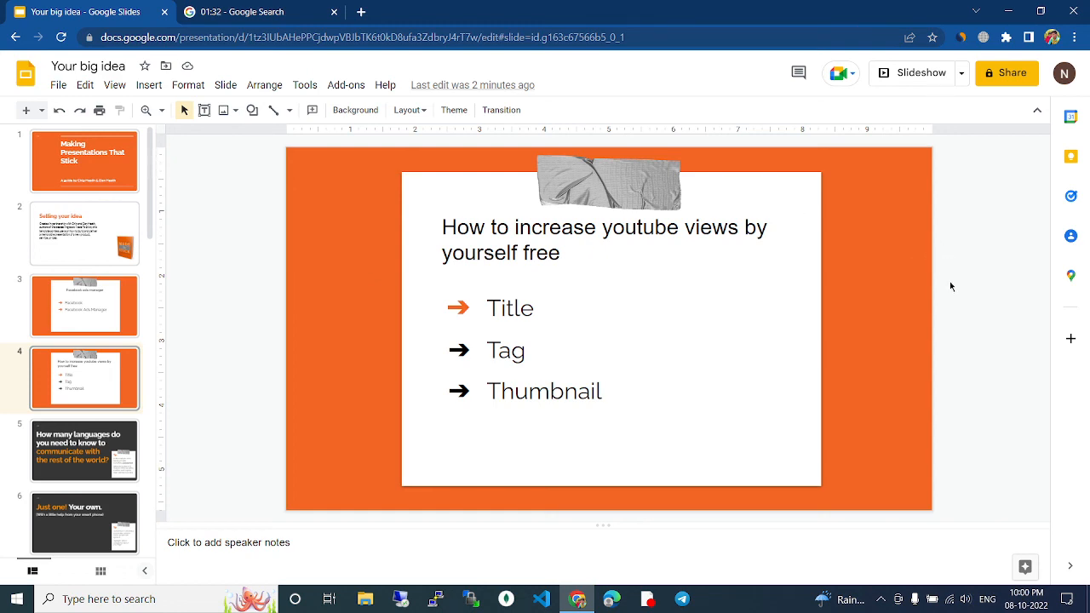